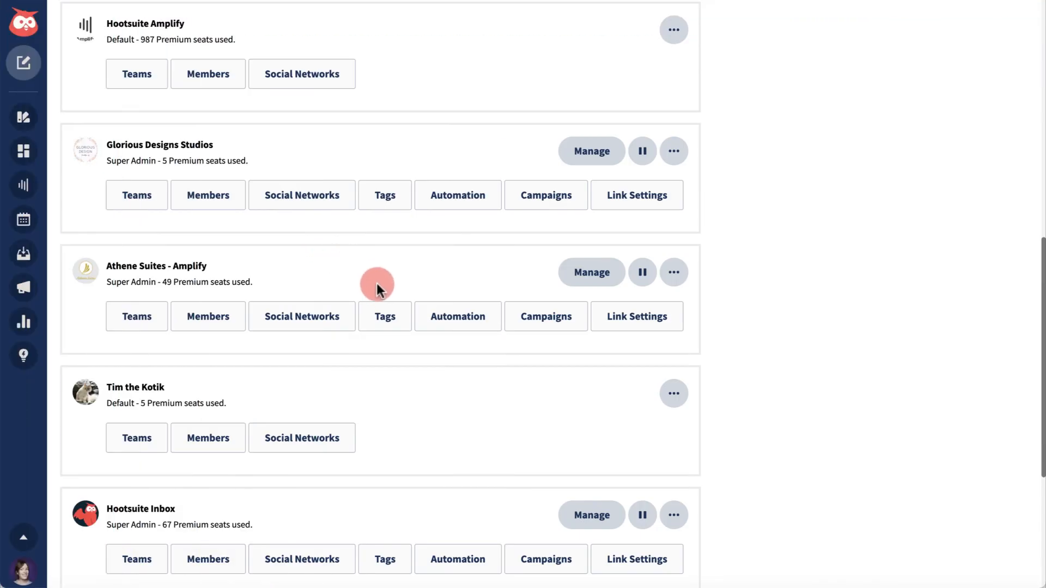
- Open the Tags list for the Athene Suites - Amplify organization
left_click(385, 316)
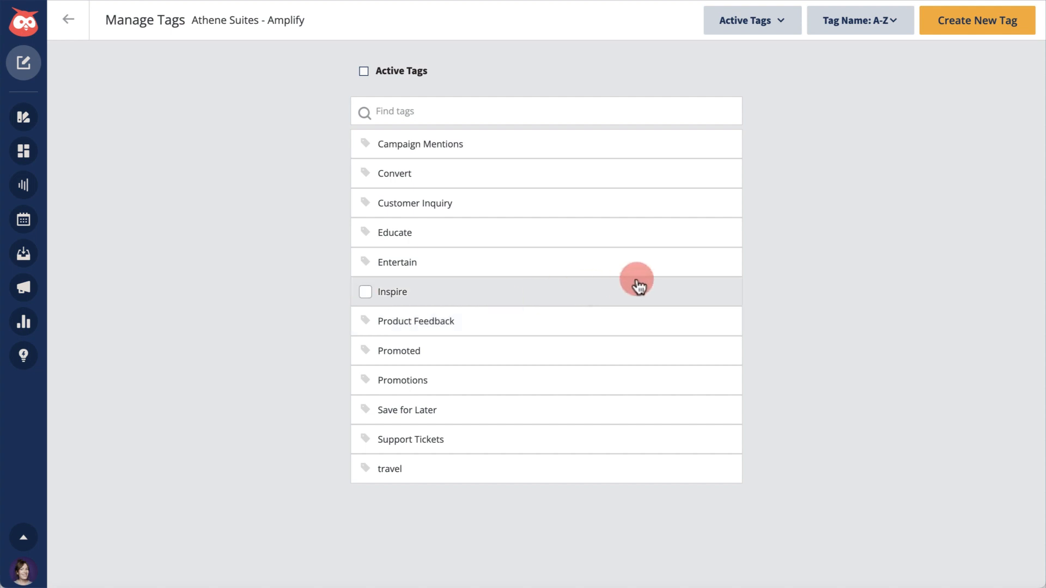
mouse_move(800, 263)
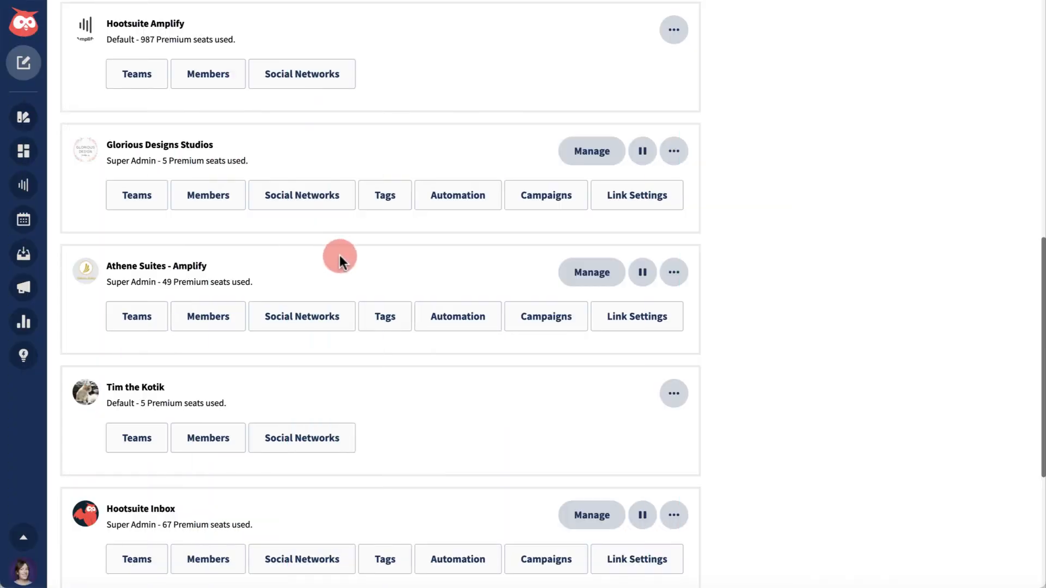
left_click(384, 316)
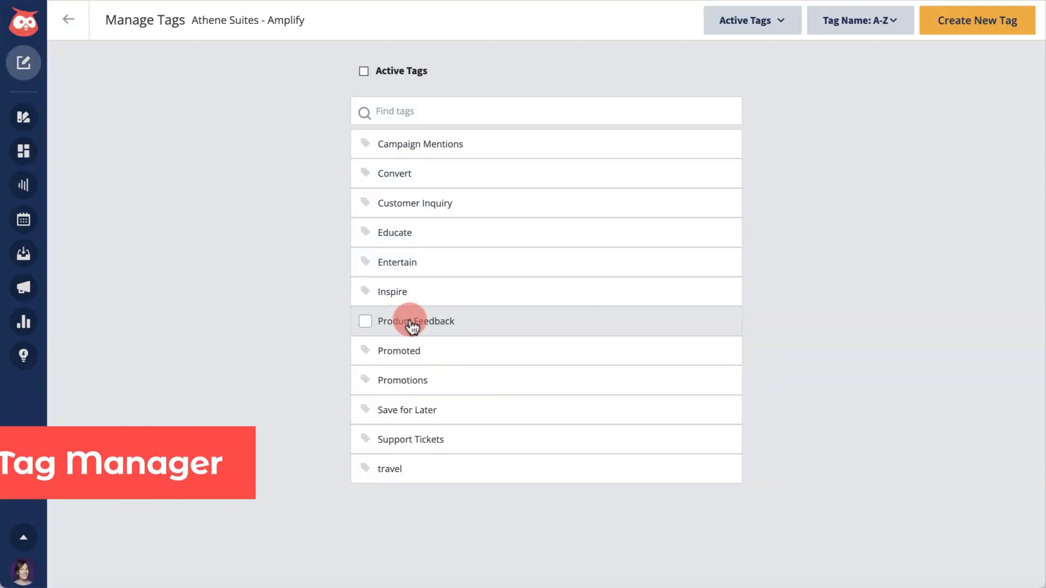
mouse_move(855, 171)
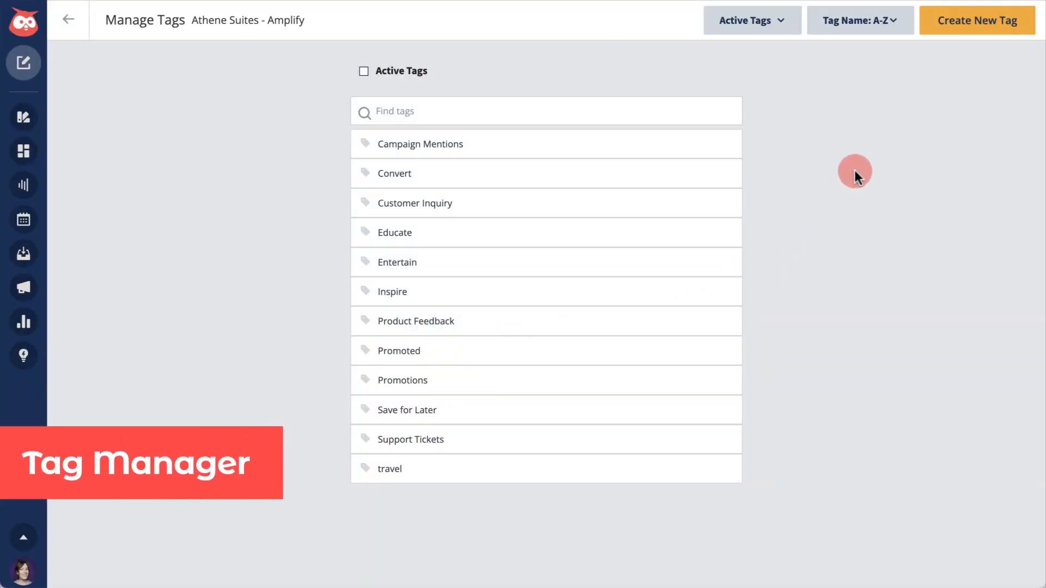
- Sort tags by Date Modified: Newest, then search Promotions and clear the search
left_click(860, 20)
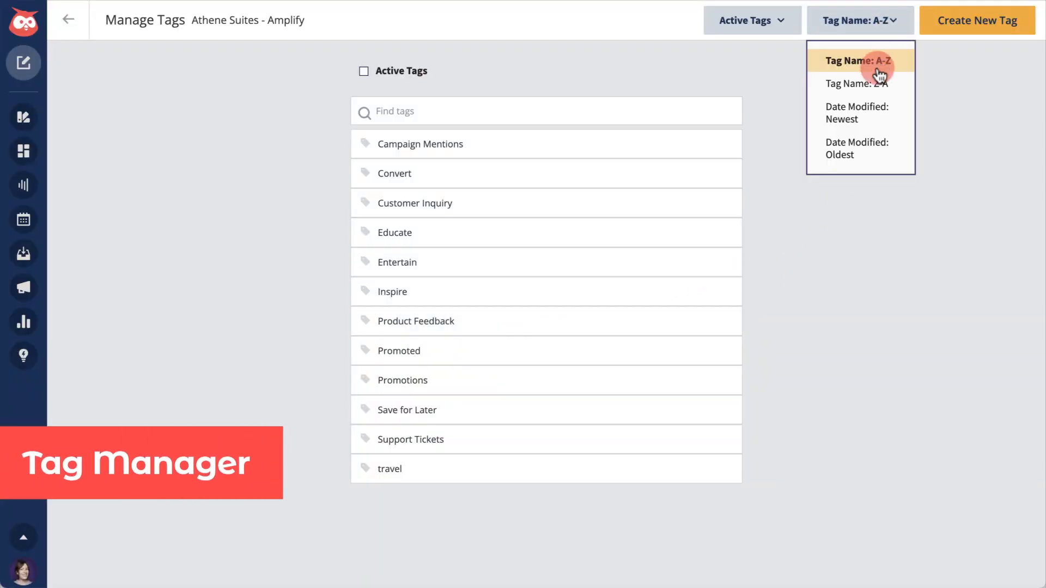
left_click(857, 113)
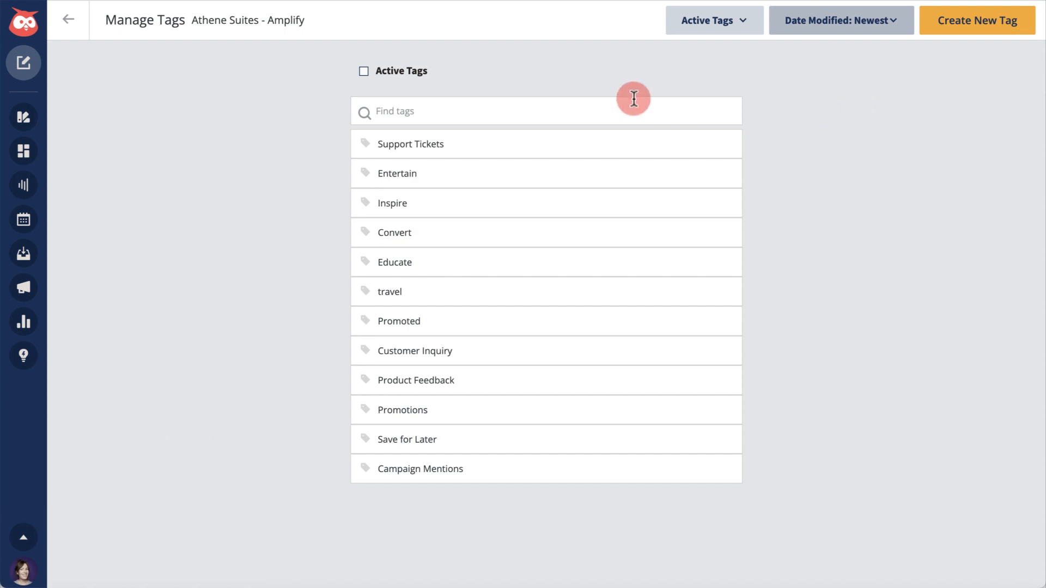
type("Promotions")
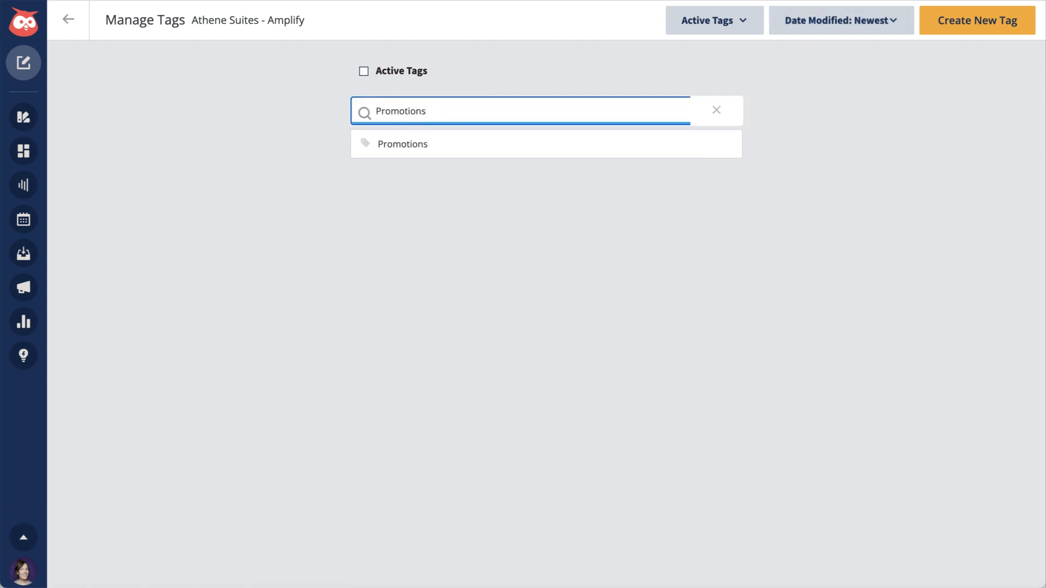
left_click(716, 109)
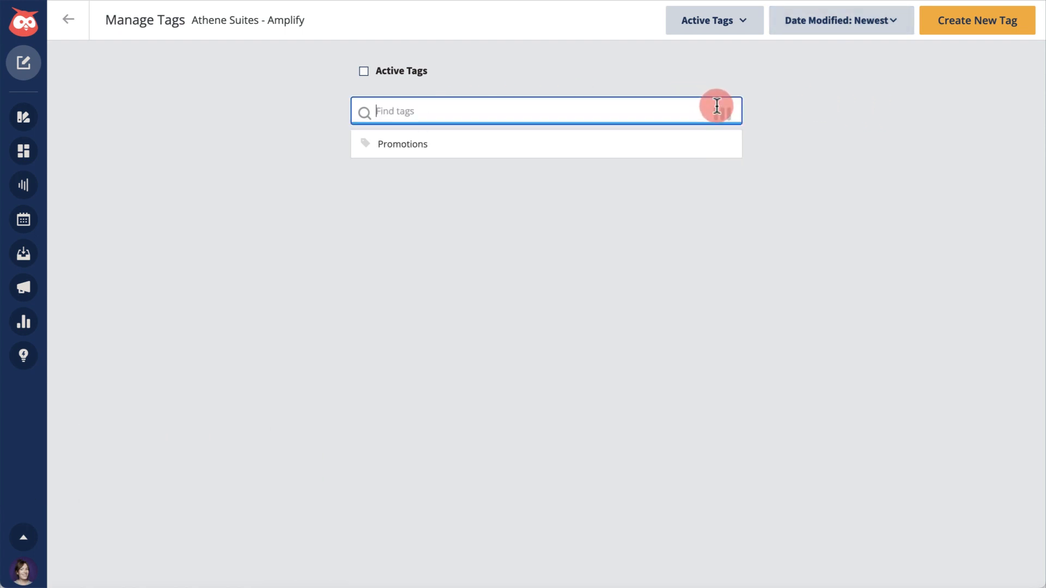
- Create a Support tag for customer posts that require attention from support
left_click(977, 20)
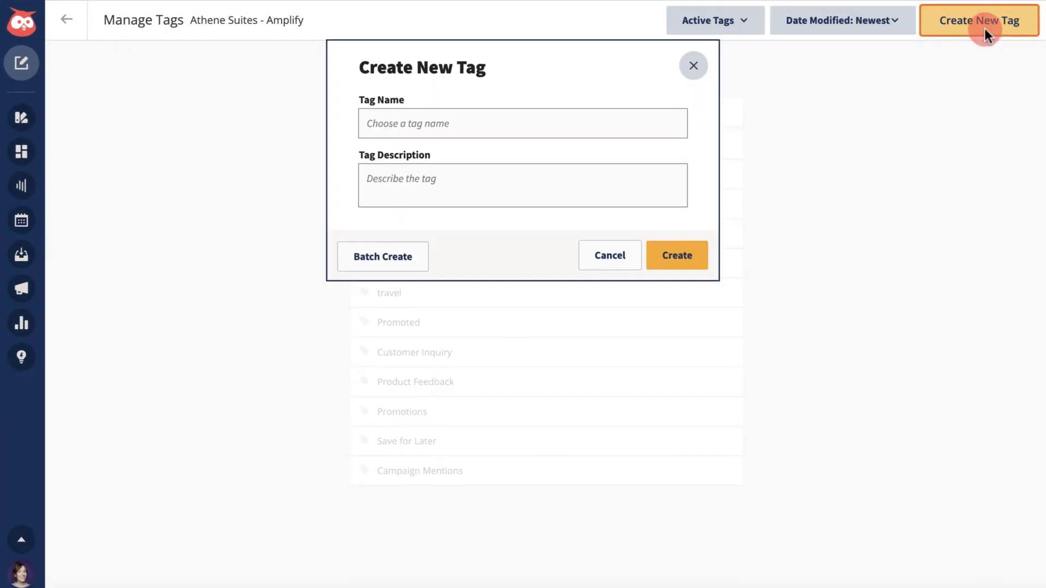
type("Supp")
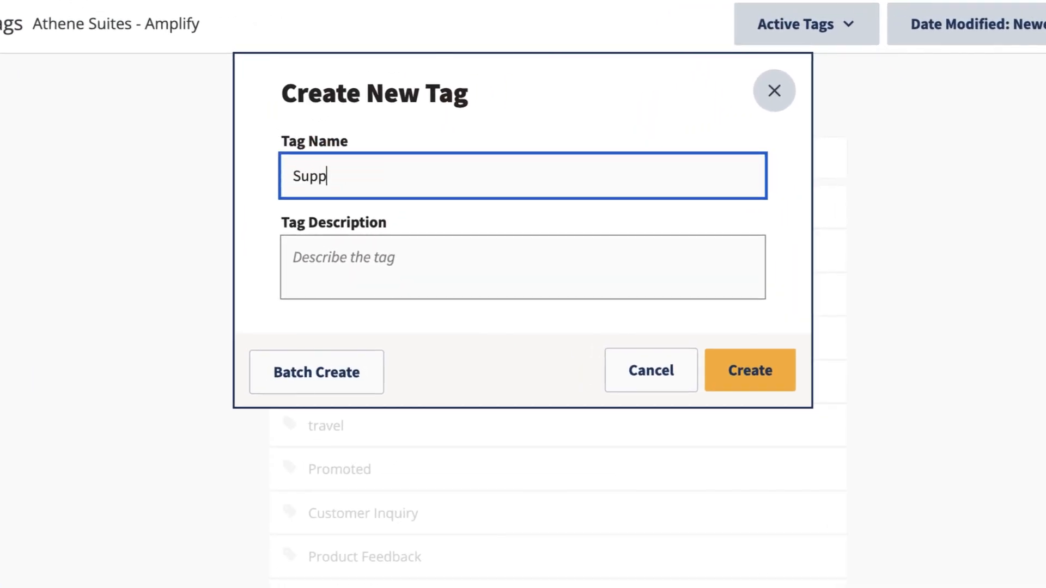
type("Use this tag for customer posts that require attention from support.")
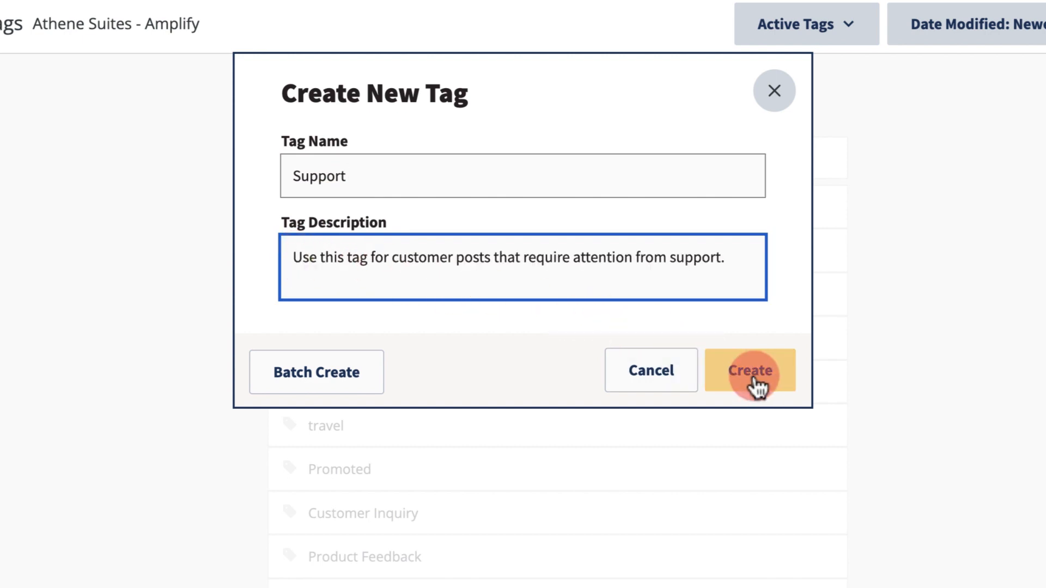
left_click(749, 370)
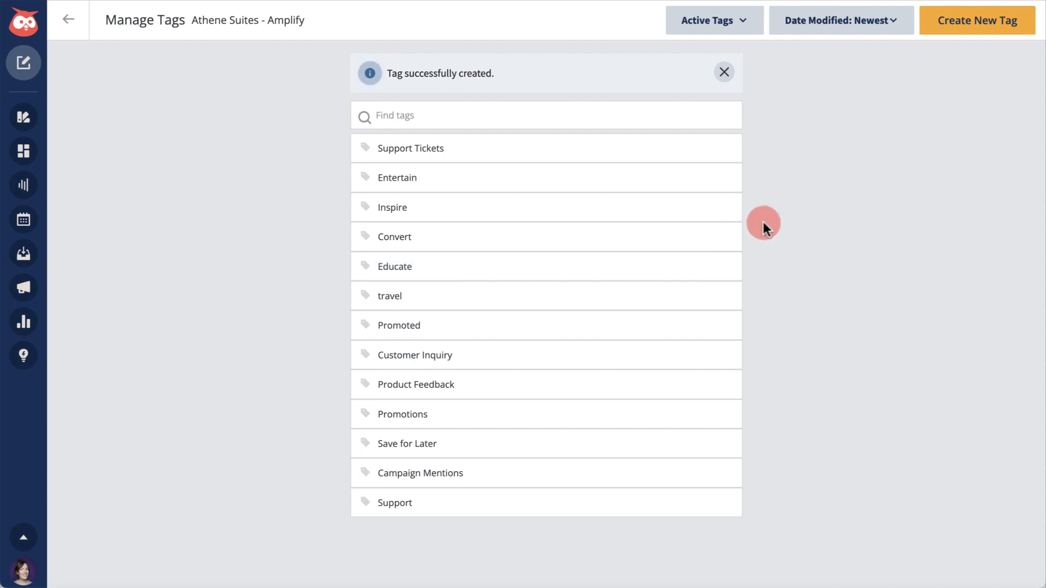
- Batch-create three tags: March 2023, April 2023 and June 2023
left_click(977, 20)
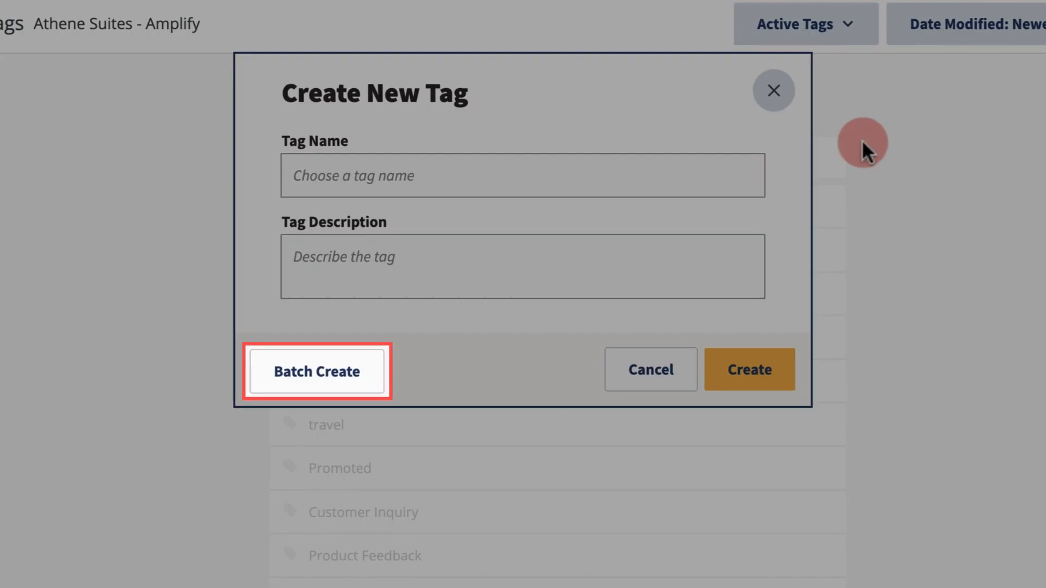
left_click(318, 371)
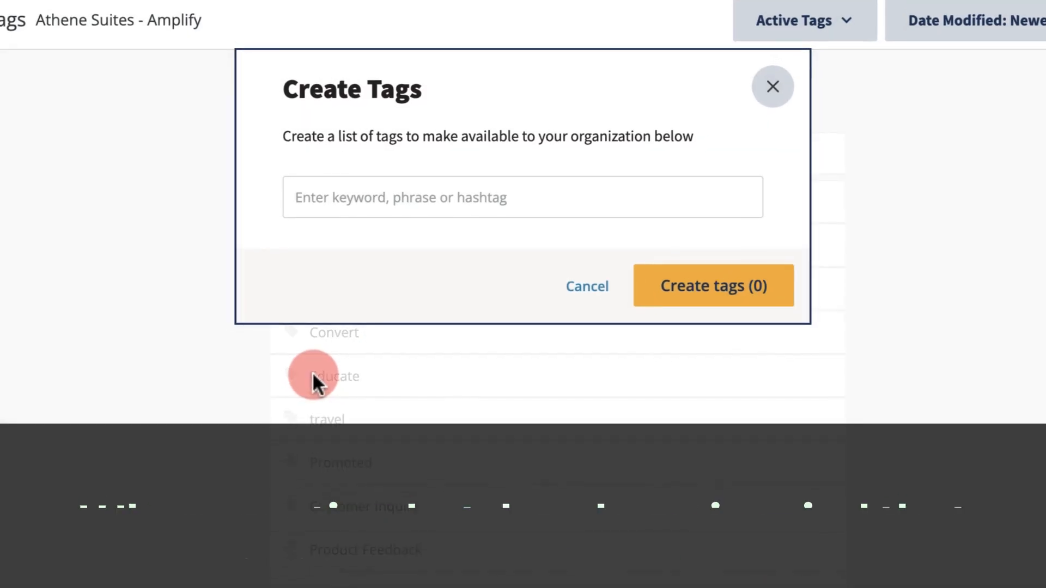
type("March 2023")
type("June 2023")
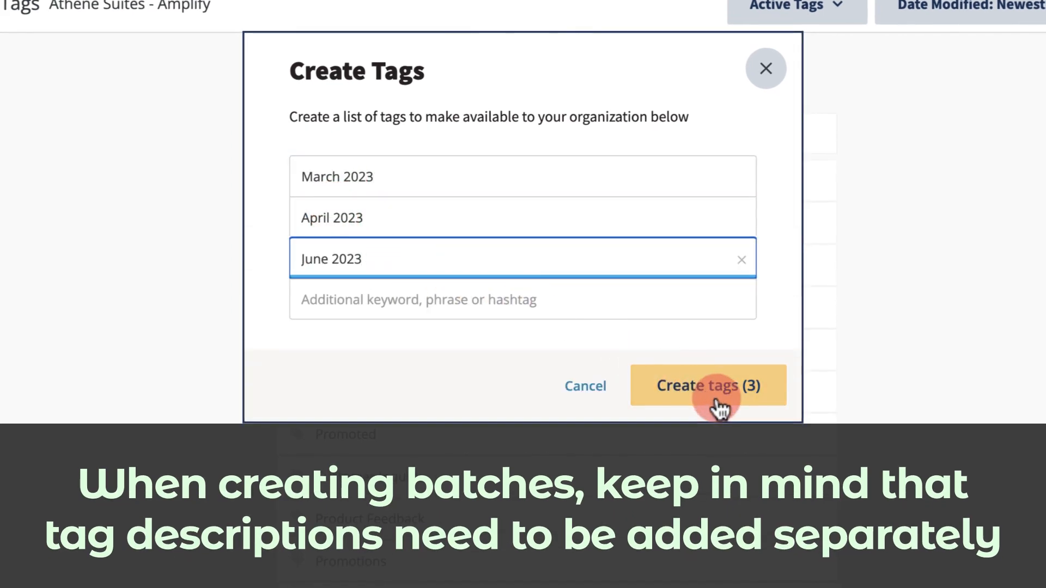
left_click(708, 386)
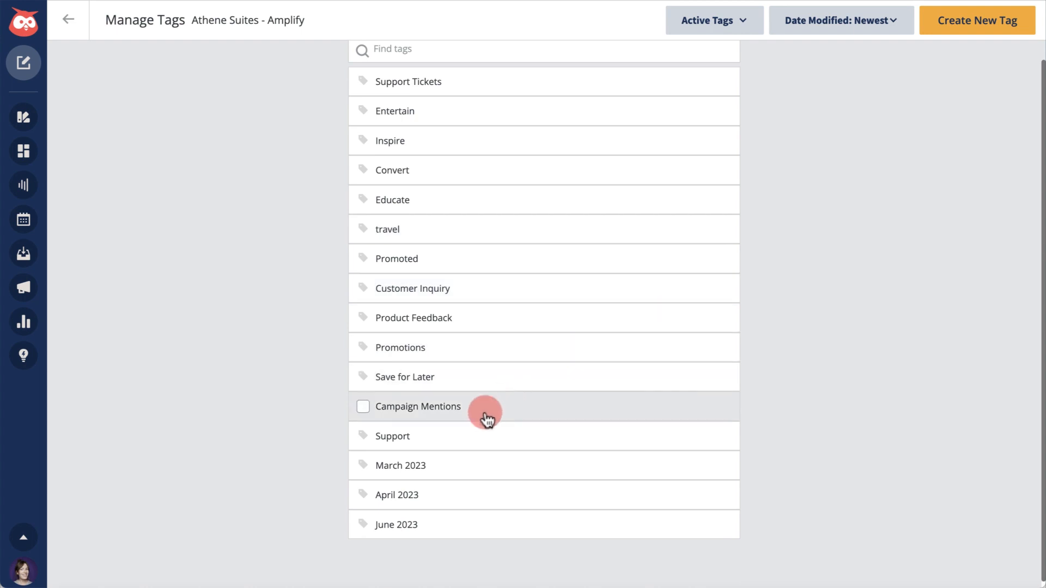
- Archive the March 2023 tag, then select April 2023 and June 2023 for archiving
left_click(401, 465)
type("For campaign mentions from our March 2023 campaign.")
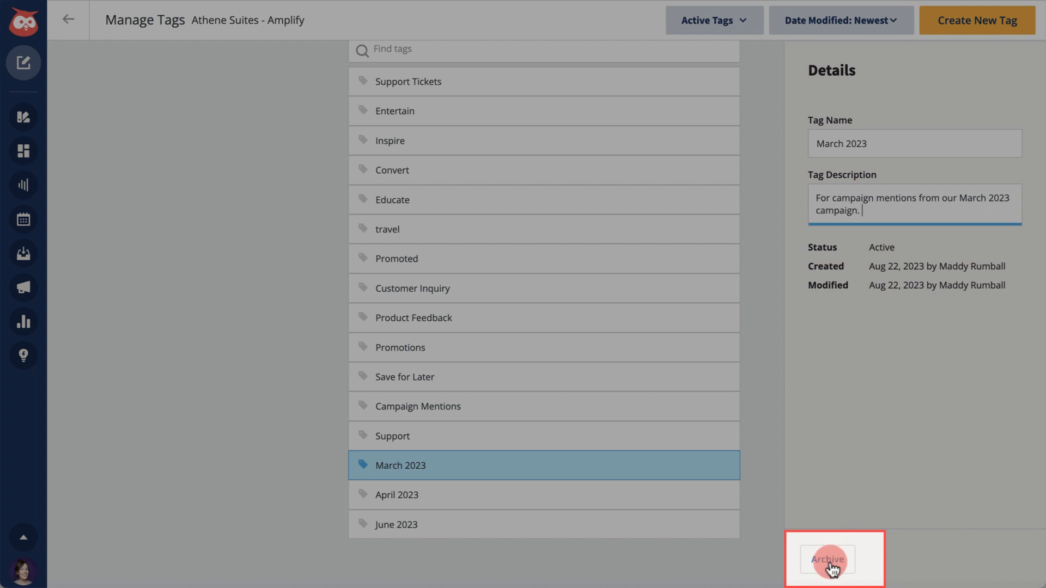
left_click(827, 559)
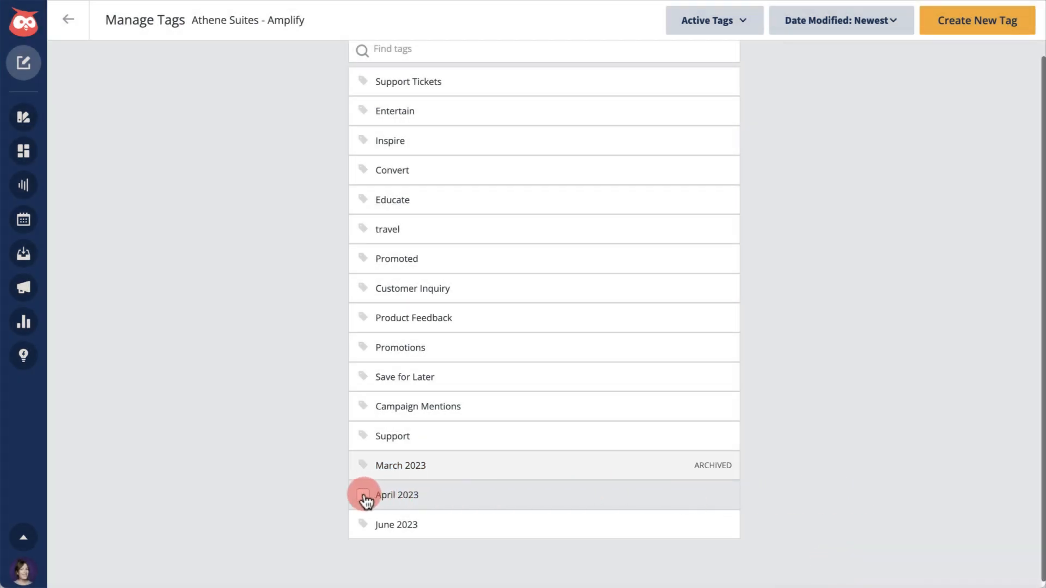
left_click(363, 494)
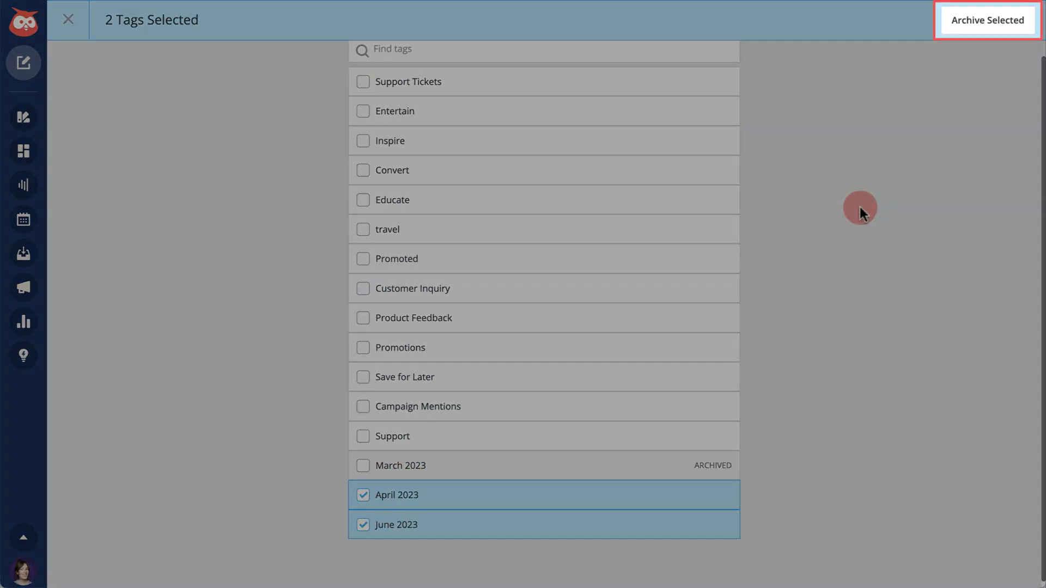
left_click(987, 20)
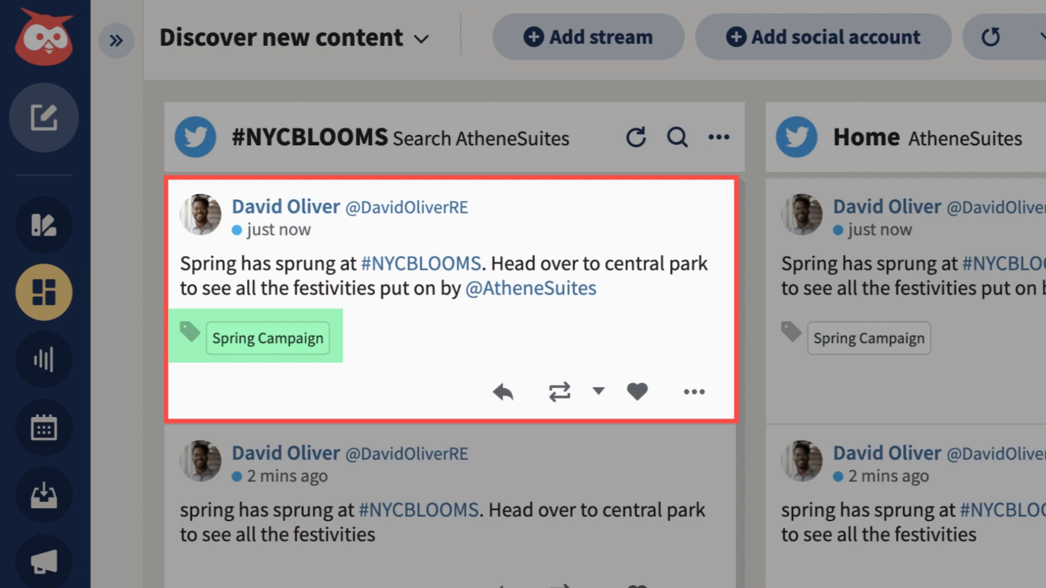
- Open Automated Tags settings for Athene Suites - Amplify and start a new action
double_click(655, 264)
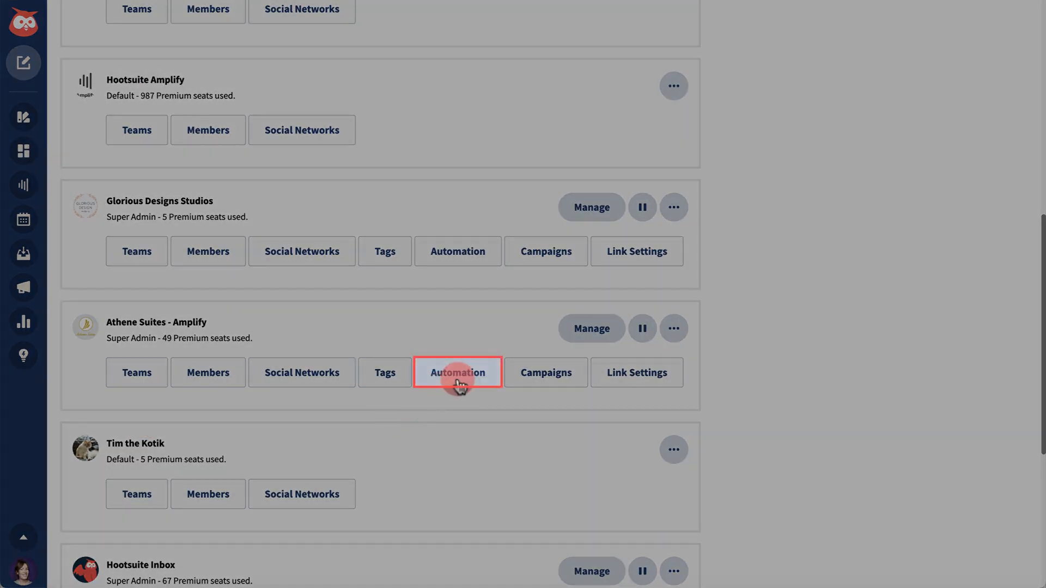
left_click(458, 372)
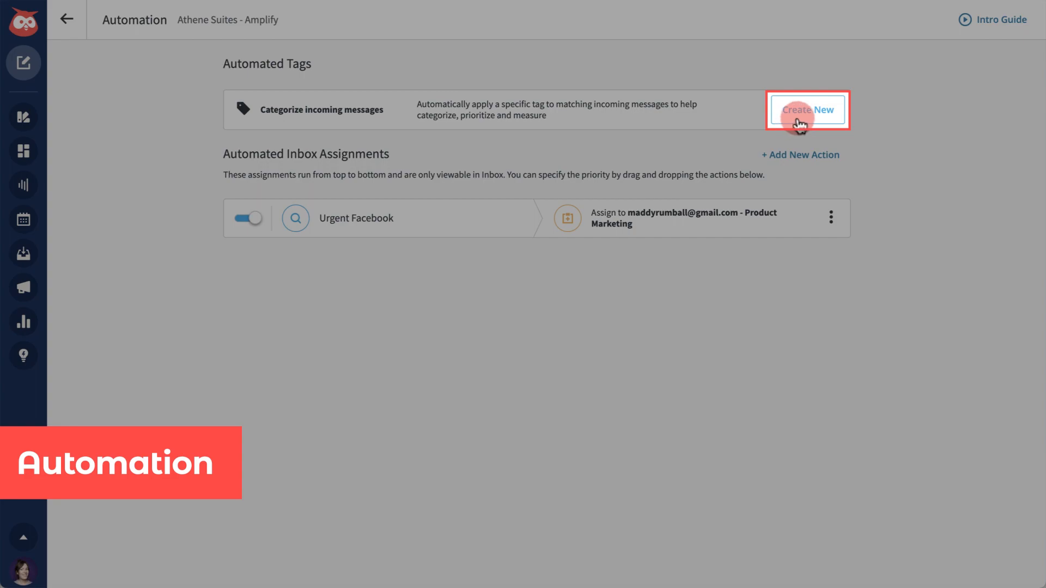
left_click(808, 110)
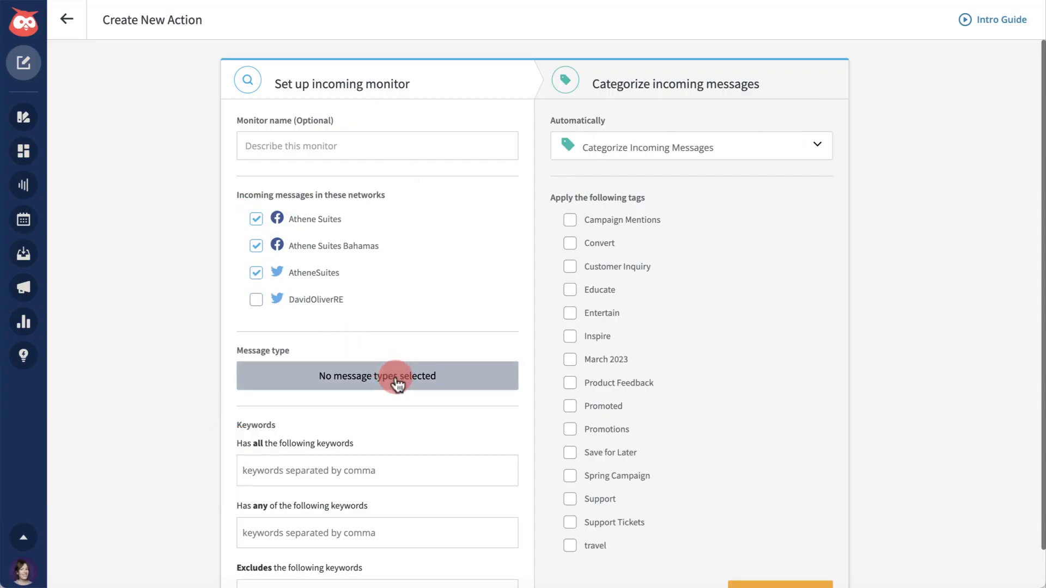
- Monitor all seven message types, add spring keywords excluding smog, and tag Spring Campaign
left_click(377, 376)
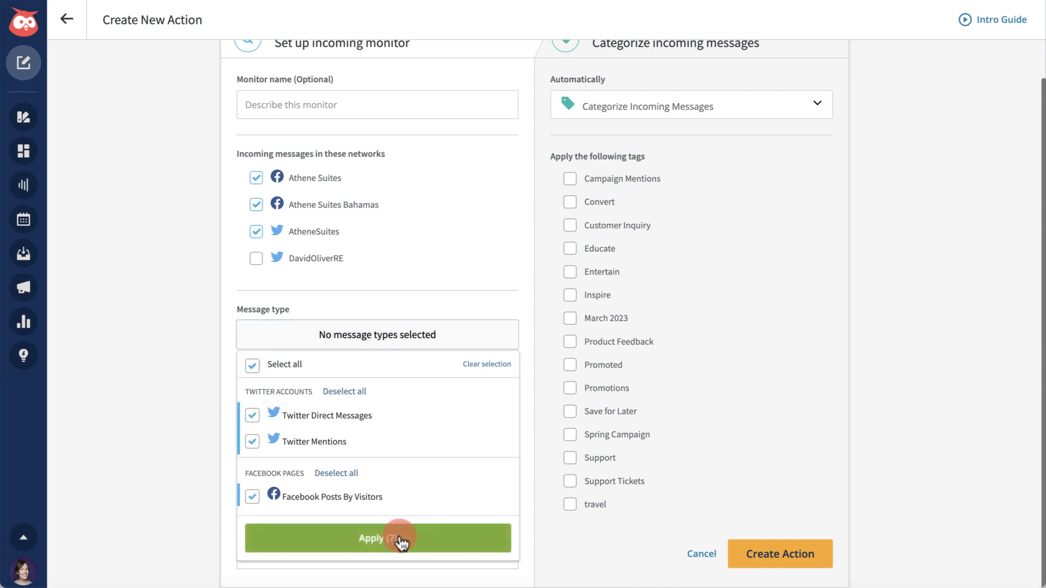
left_click(377, 538)
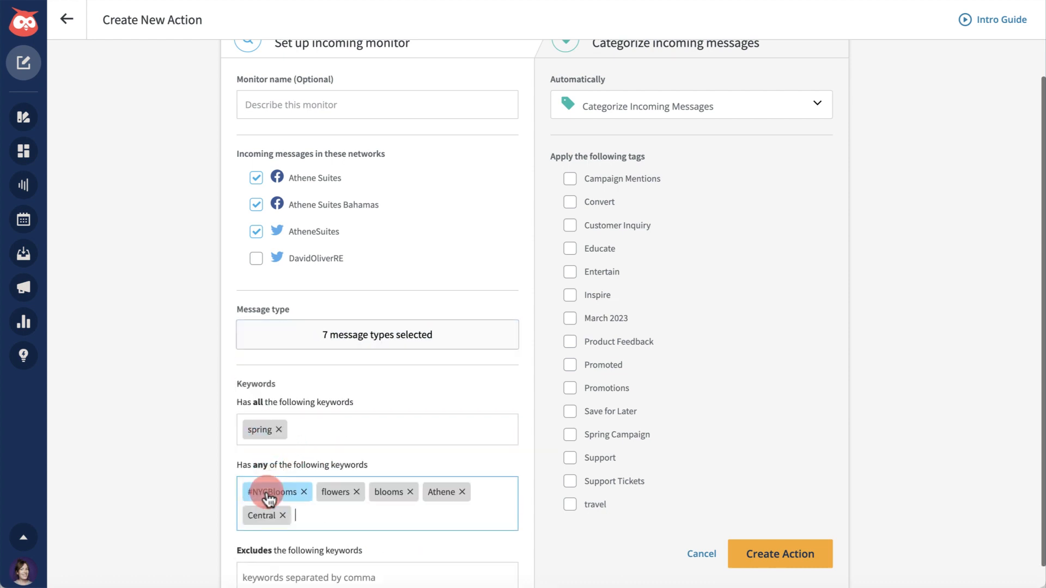
scroll("down", 3)
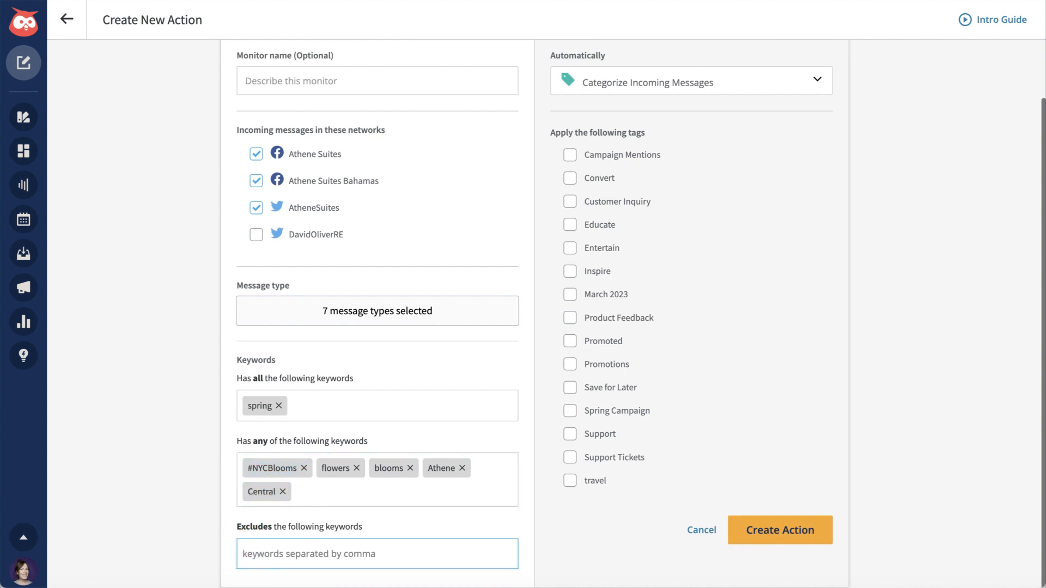
type("smog")
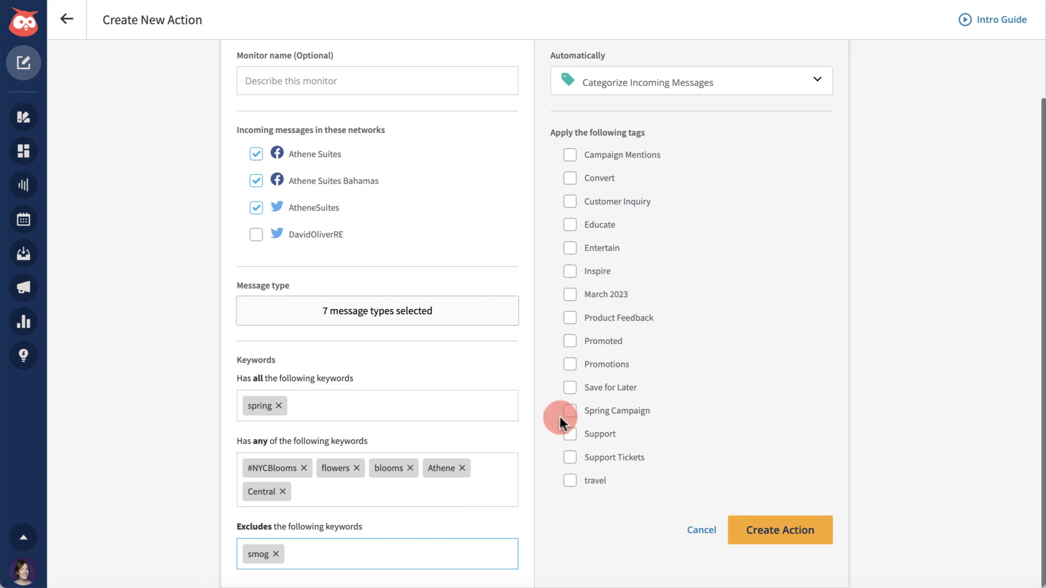
left_click(570, 411)
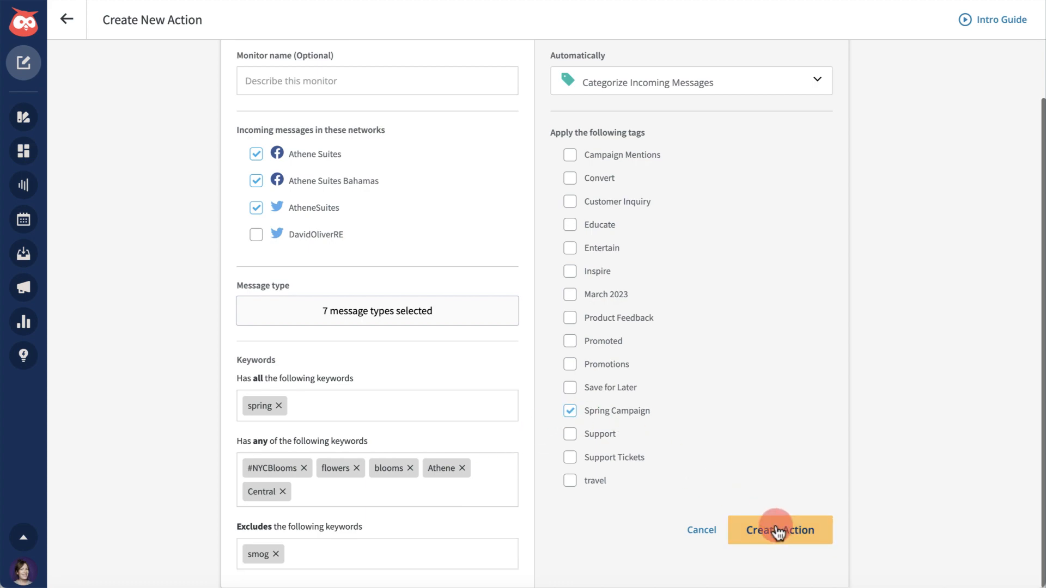
left_click(779, 529)
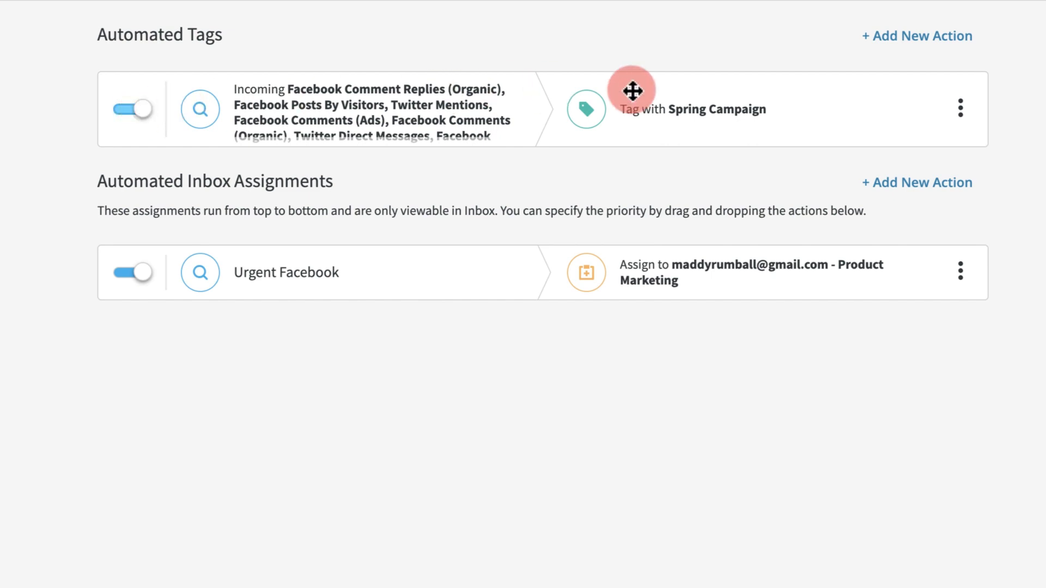
left_click(960, 108)
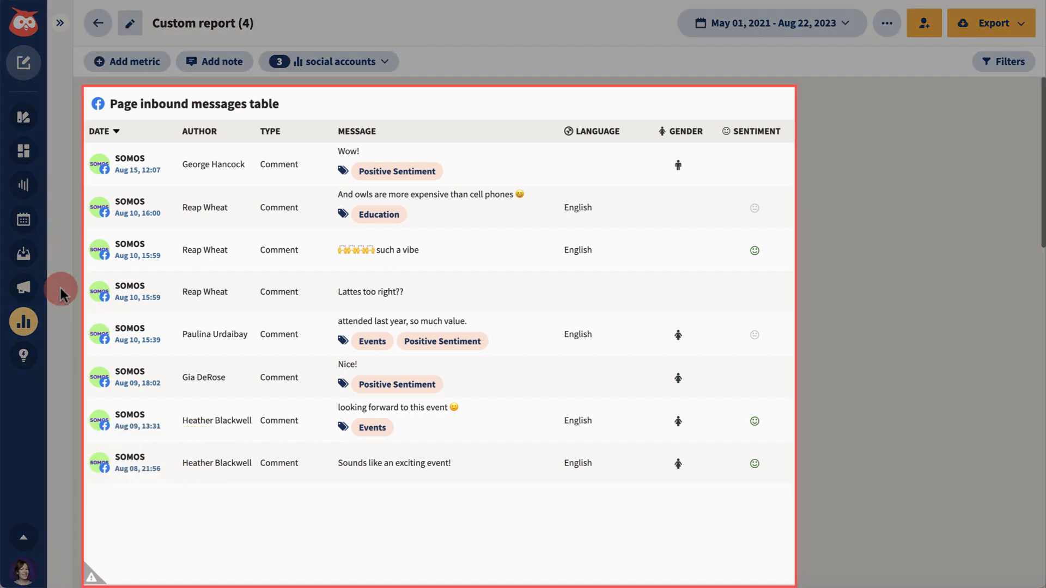
- Filter the inbound messages table tile to a single tag, then open the metric catalogue
left_click(779, 104)
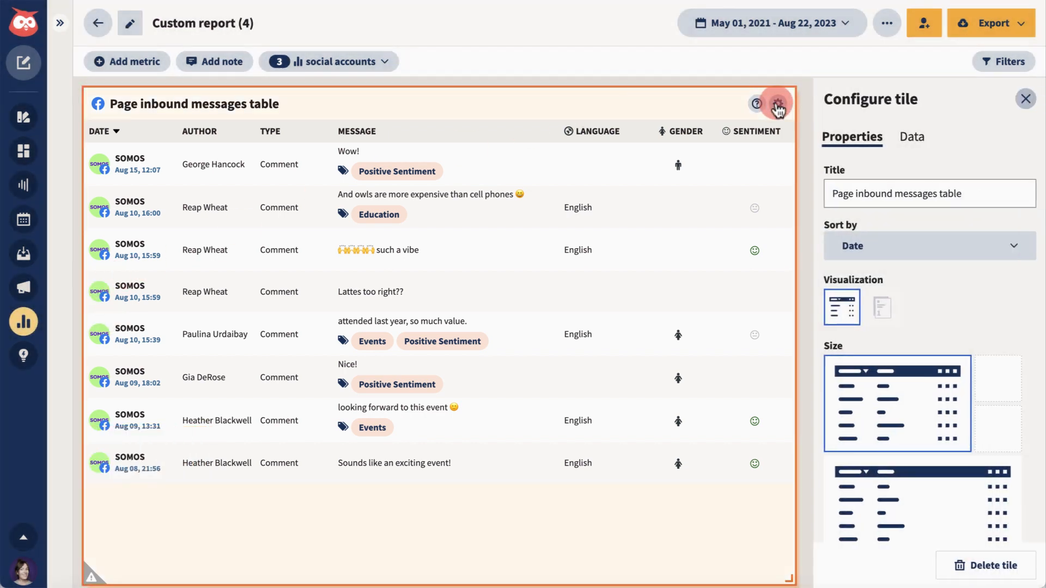
left_click(908, 137)
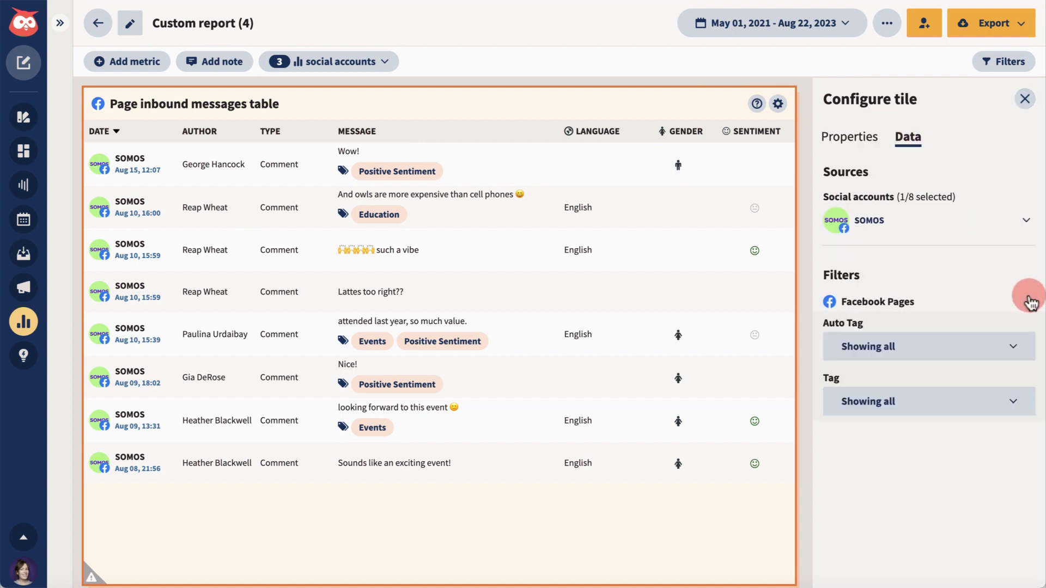
left_click(926, 401)
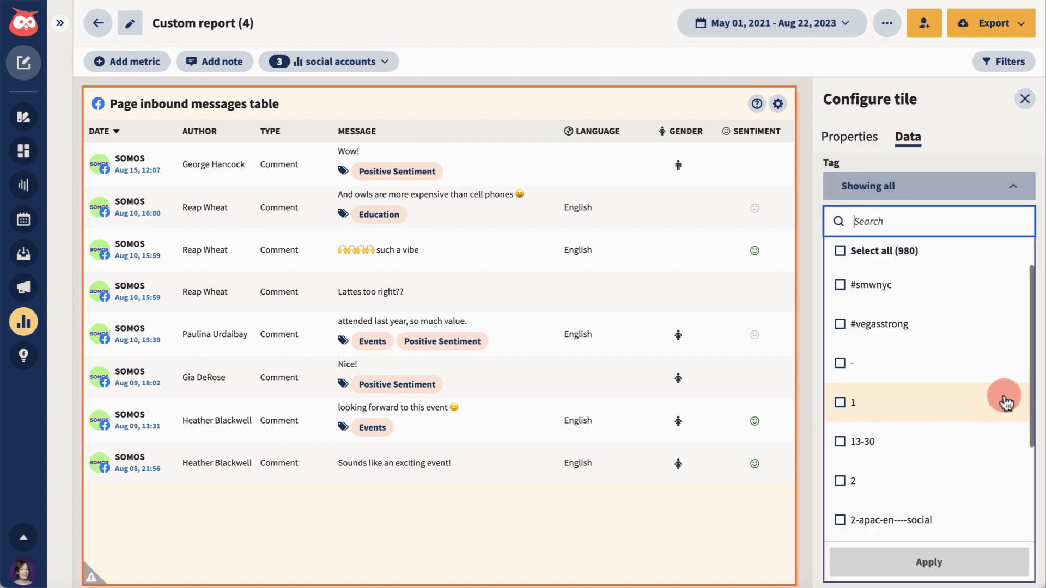
left_click(839, 401)
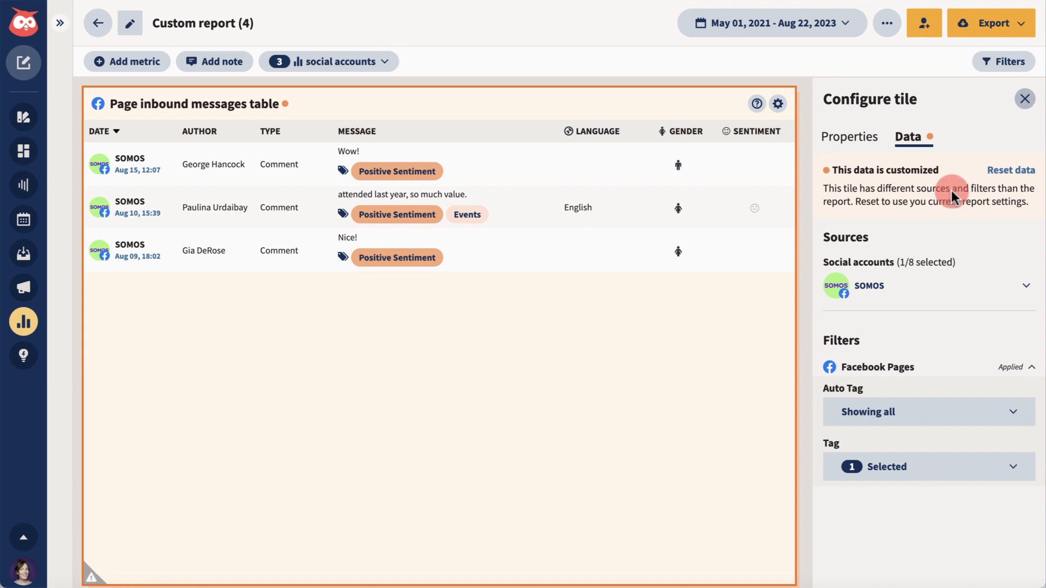
left_click(1024, 98)
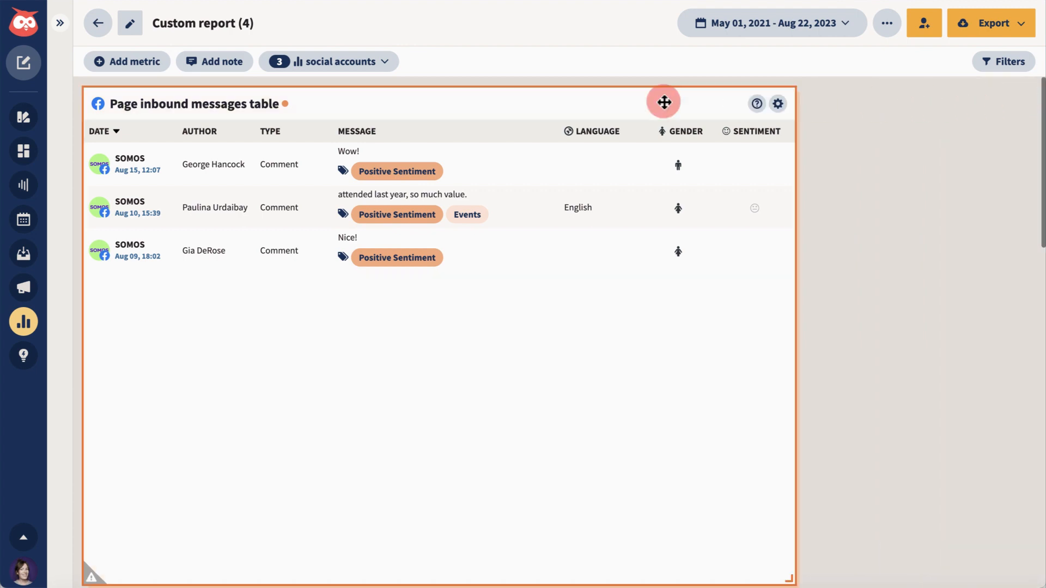
left_click(127, 61)
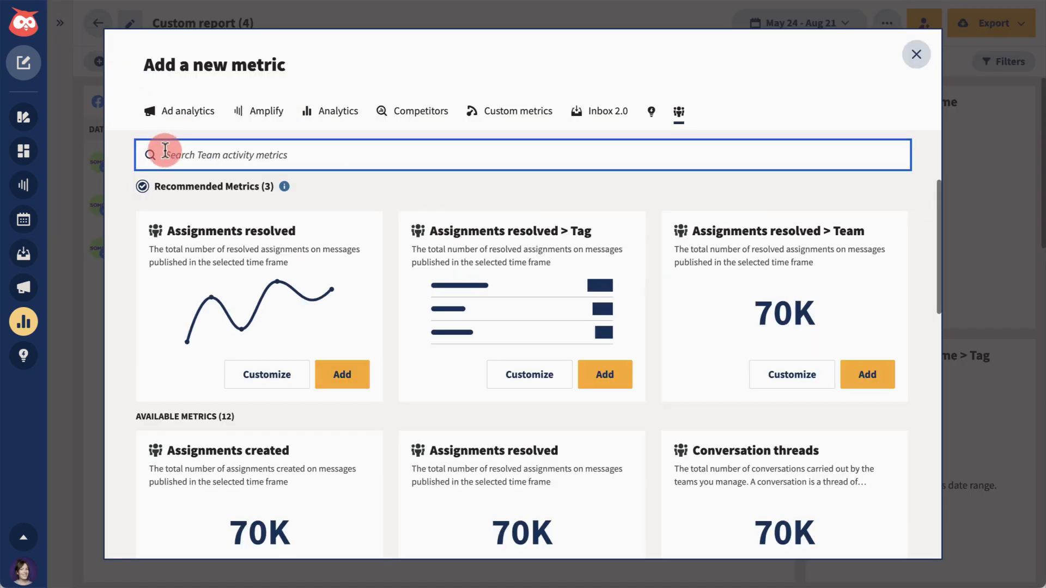
- Search metrics for 'time' and add Pickup time broken down by Tag
type("time")
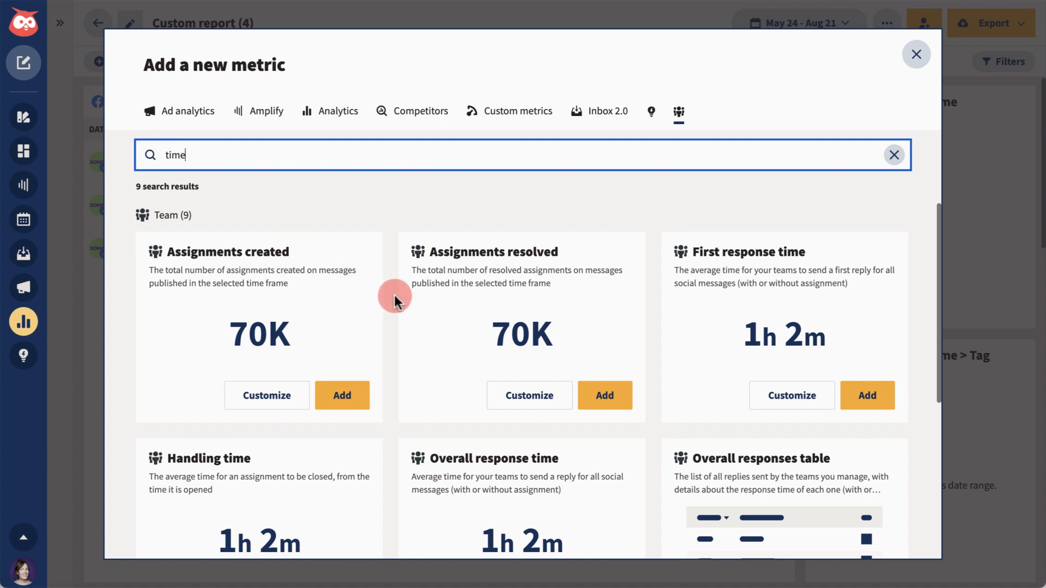
scroll("down", 3)
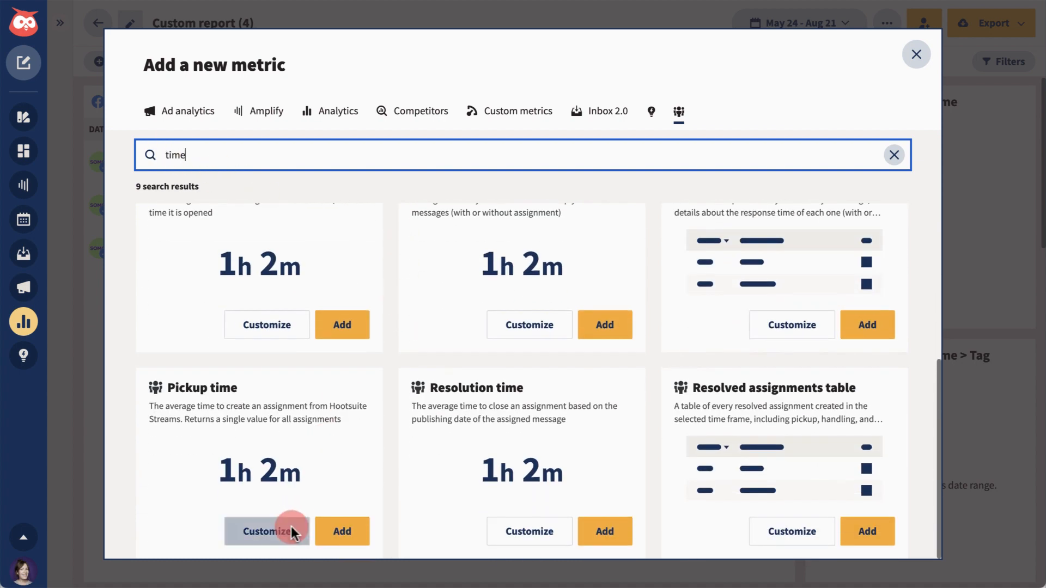
left_click(265, 531)
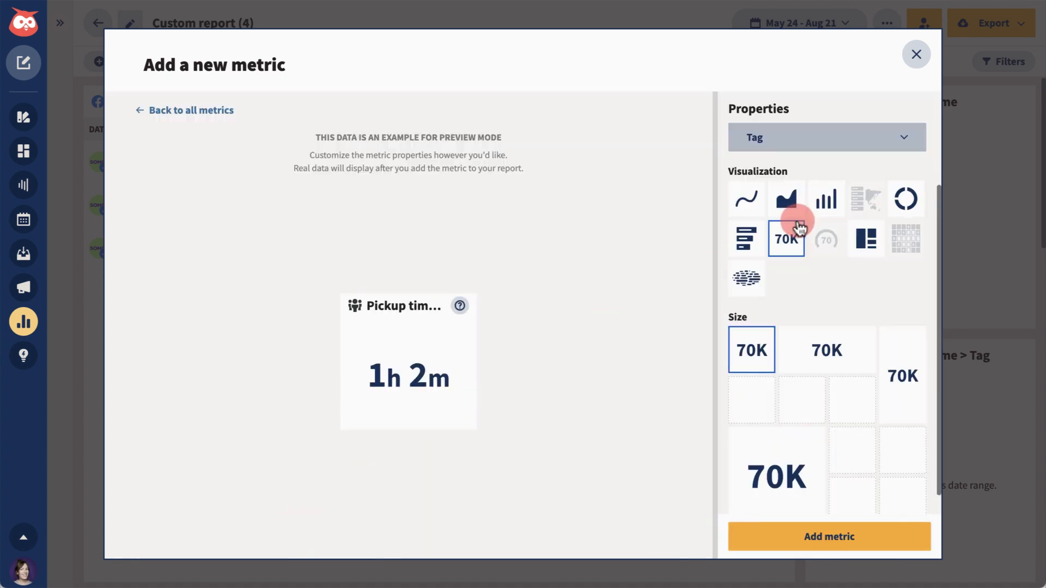
left_click(829, 536)
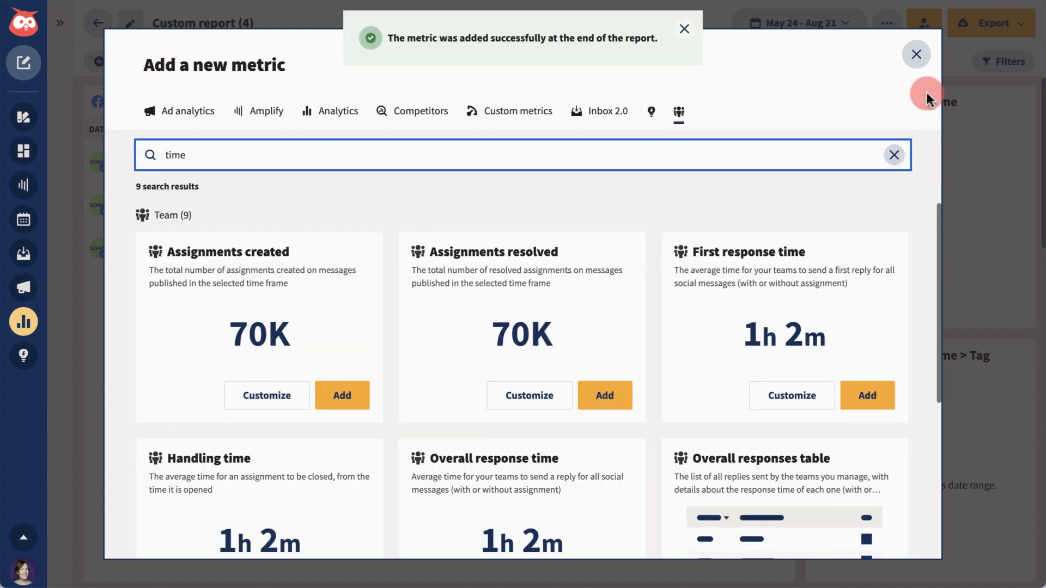
left_click(916, 54)
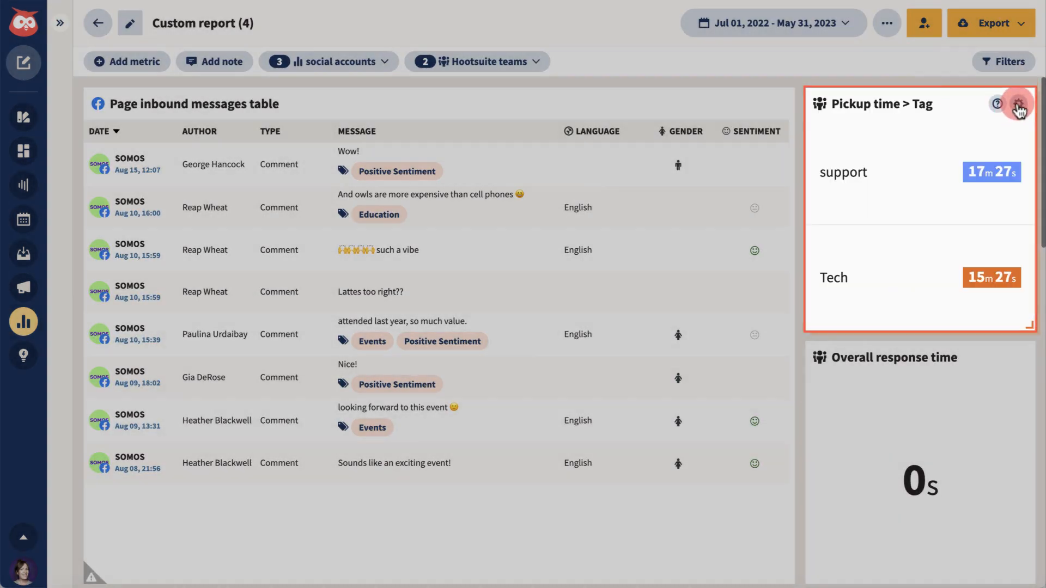
- Filter the Pickup time > Tag tile to only the Tech tag
left_click(1017, 107)
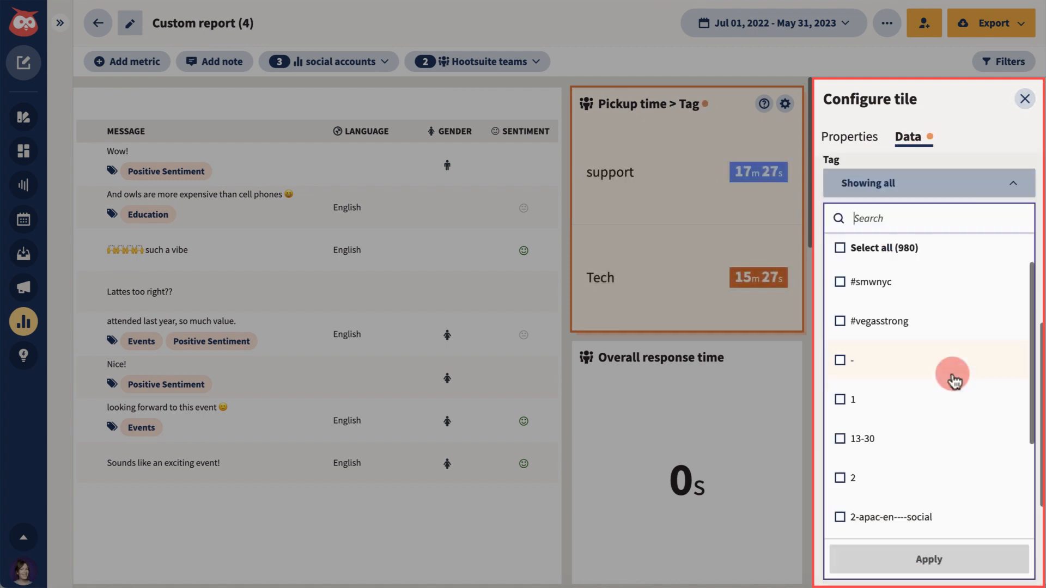
type("tech")
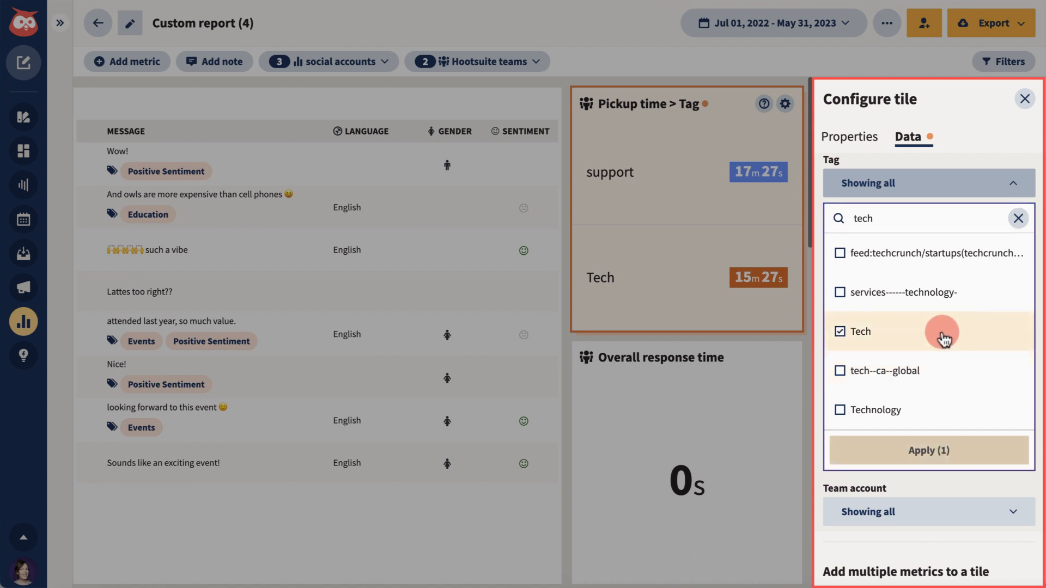
left_click(926, 451)
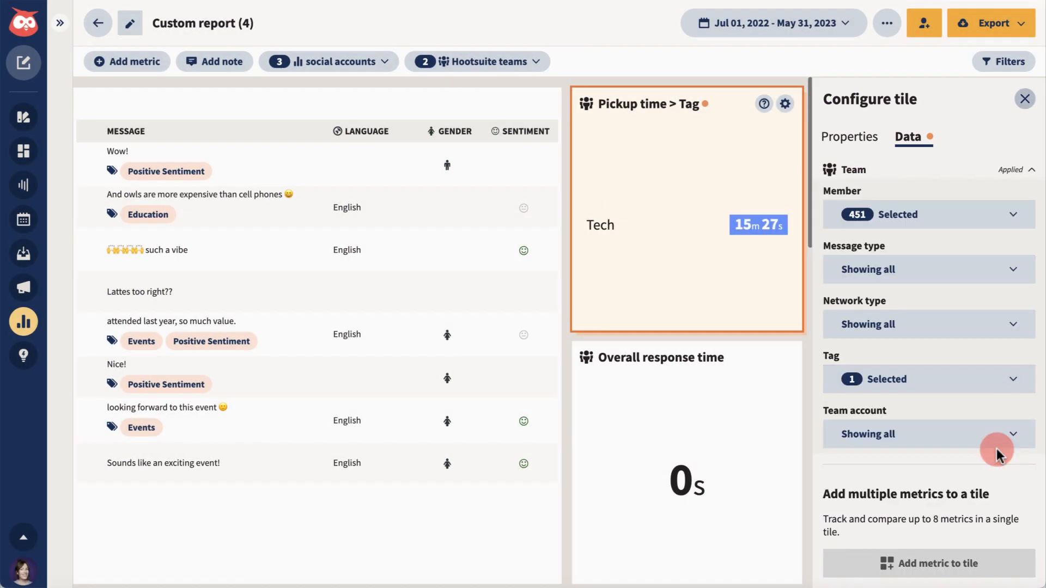